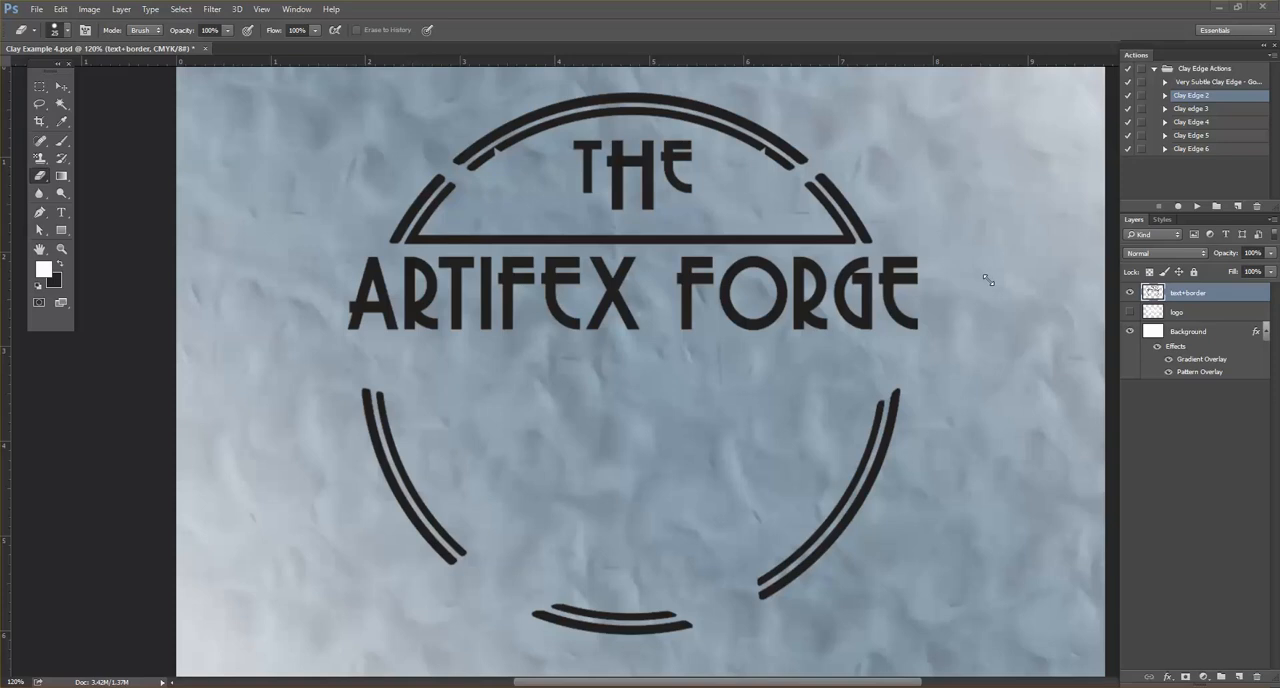
mouse_move(988, 283)
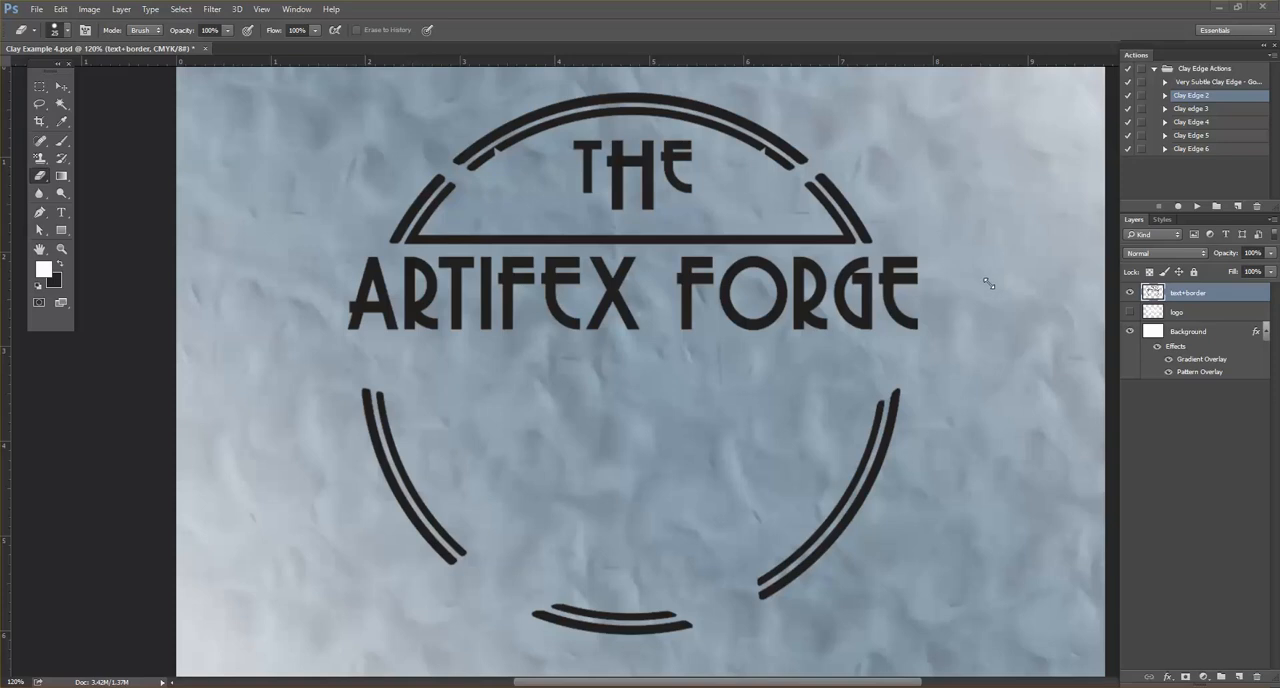
mouse_move(978, 304)
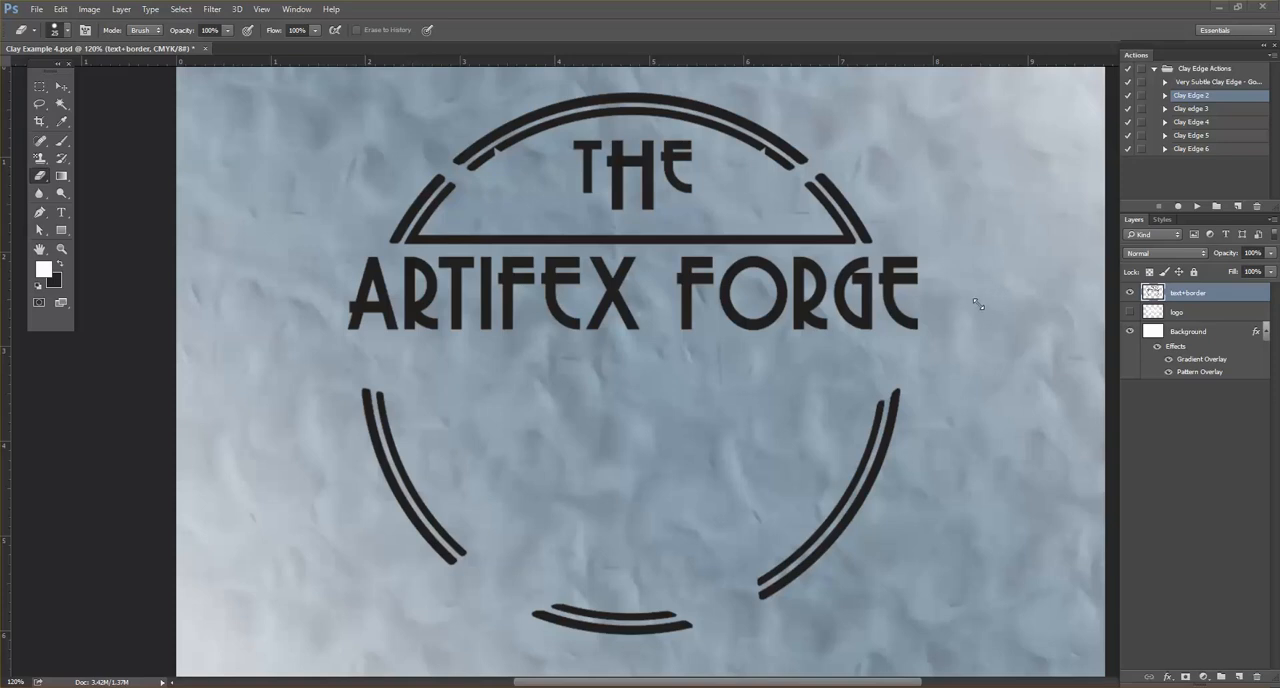
mouse_move(1003, 287)
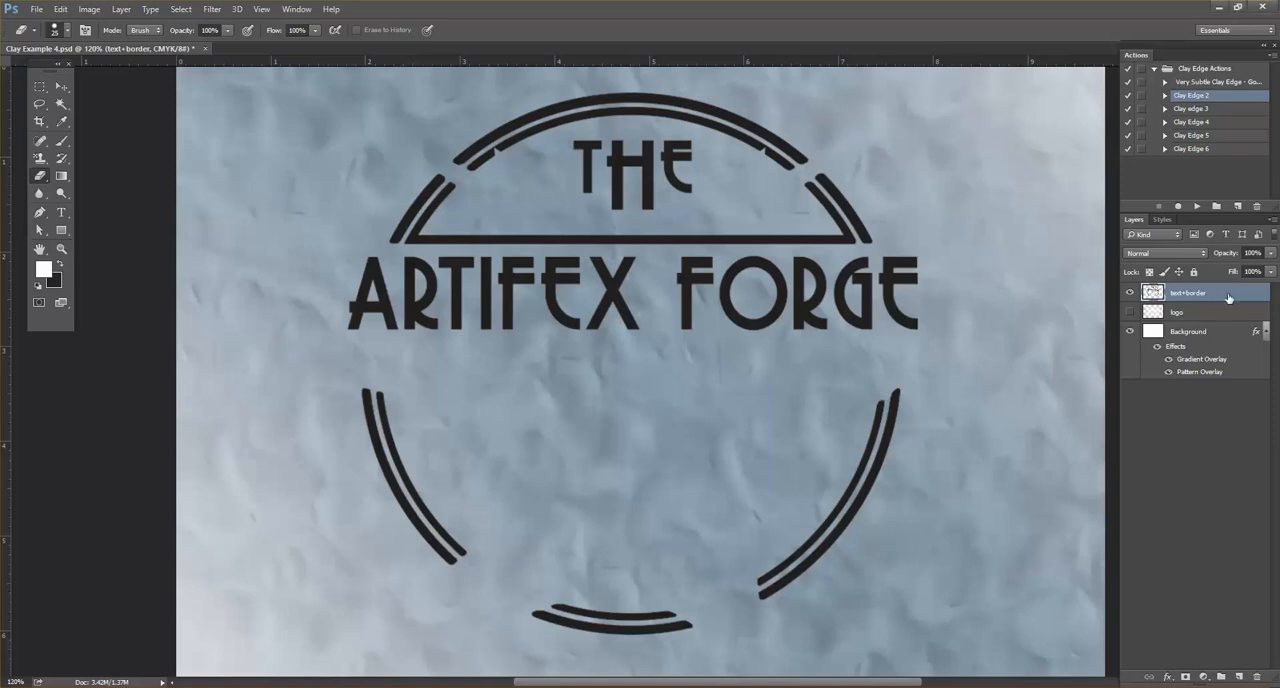
Apply the Clay_Red/purple style to the Artifex Forge text and border layer.
left_click(1162, 219)
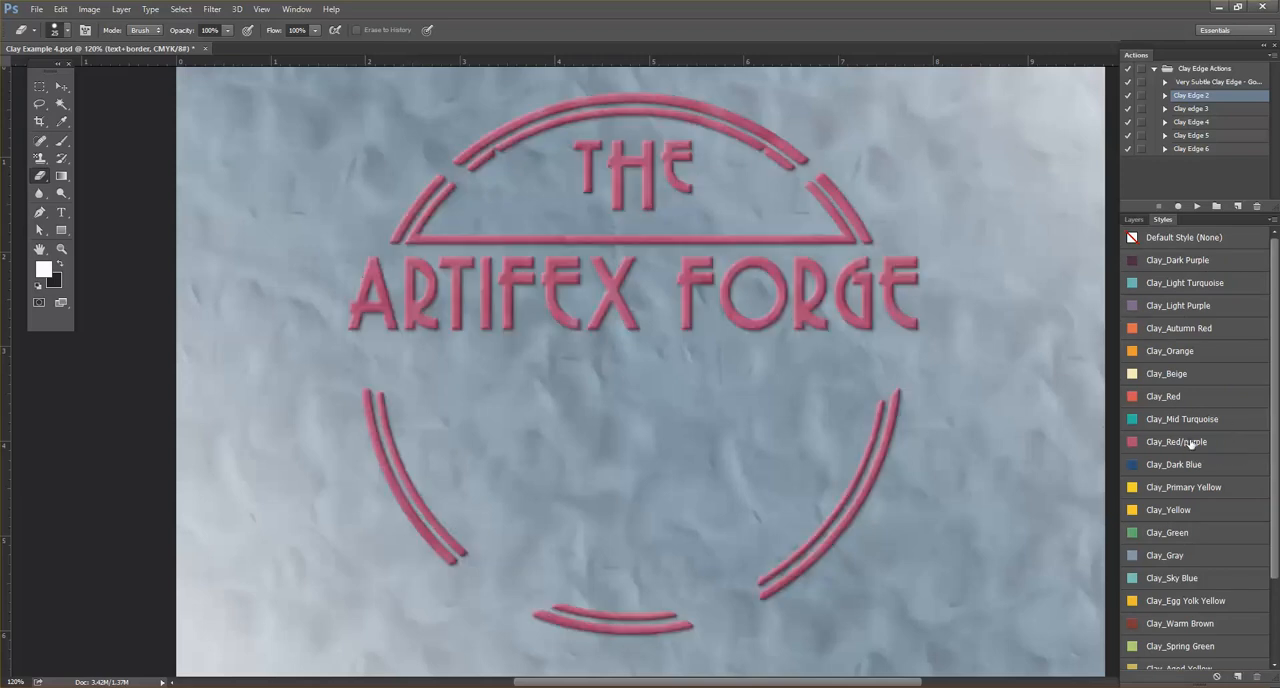
mouse_move(1003, 283)
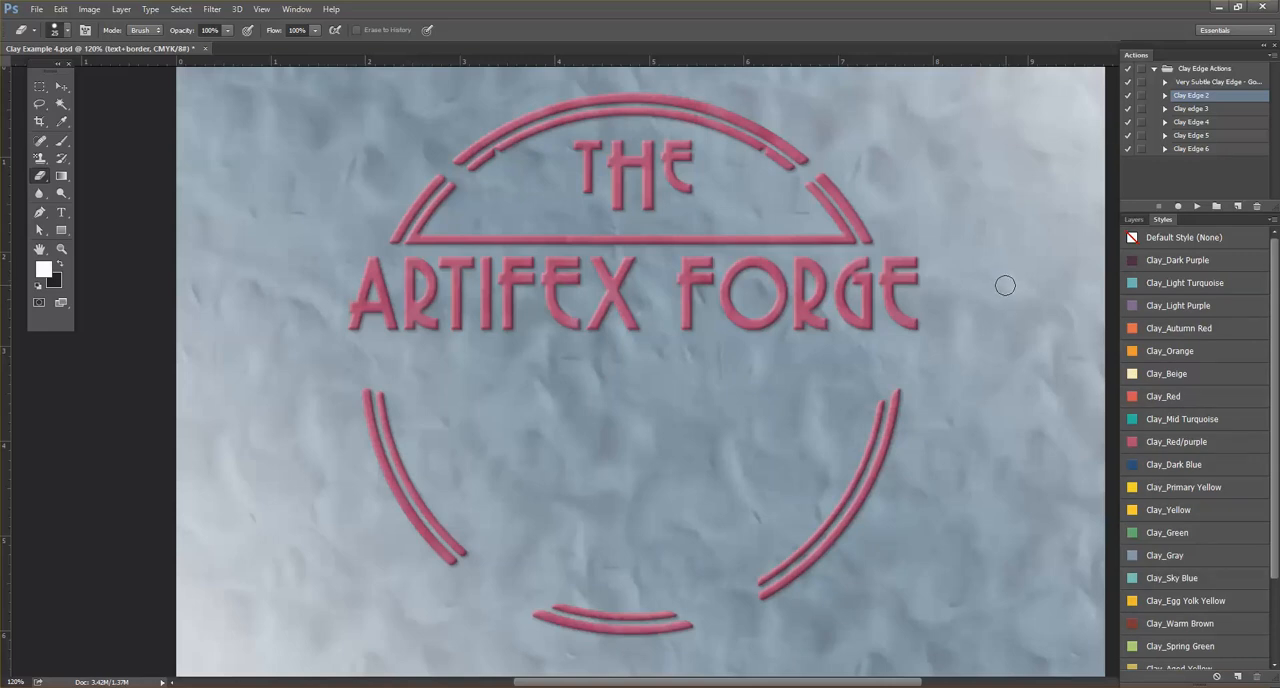
mouse_move(997, 284)
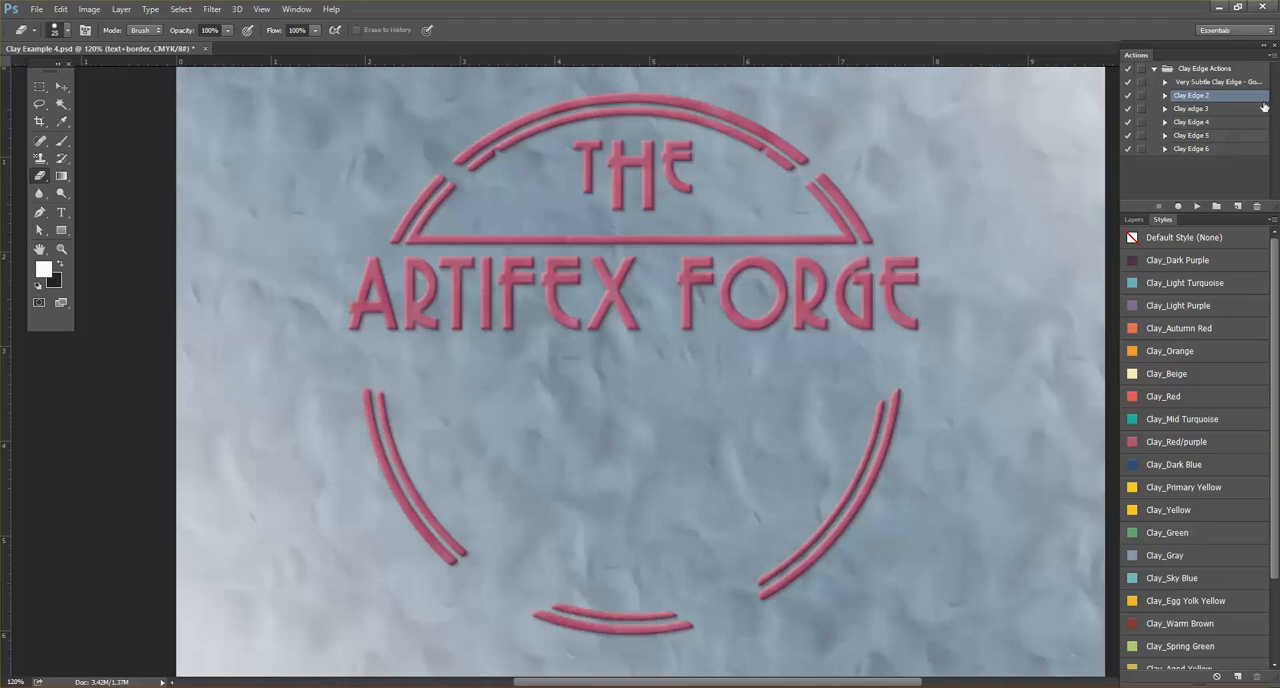
mouse_move(1220, 142)
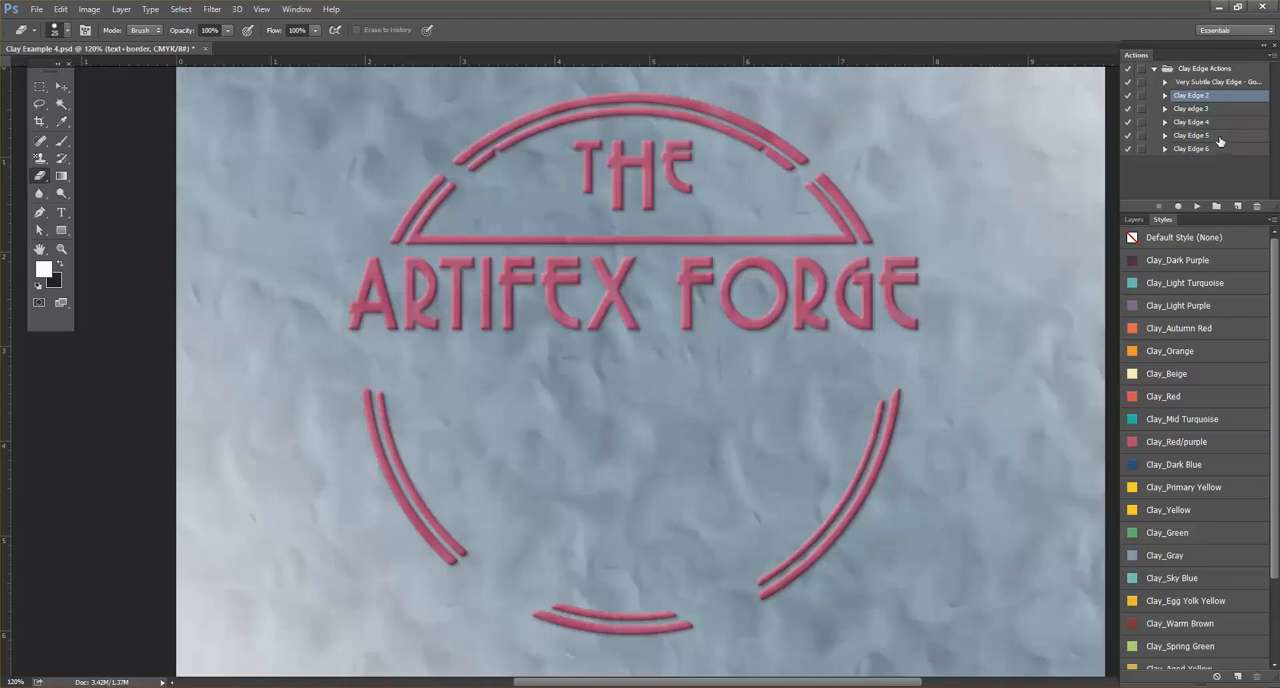
Return to the Layers panel and play the Very Subtle Clay Edge action.
left_click(1134, 219)
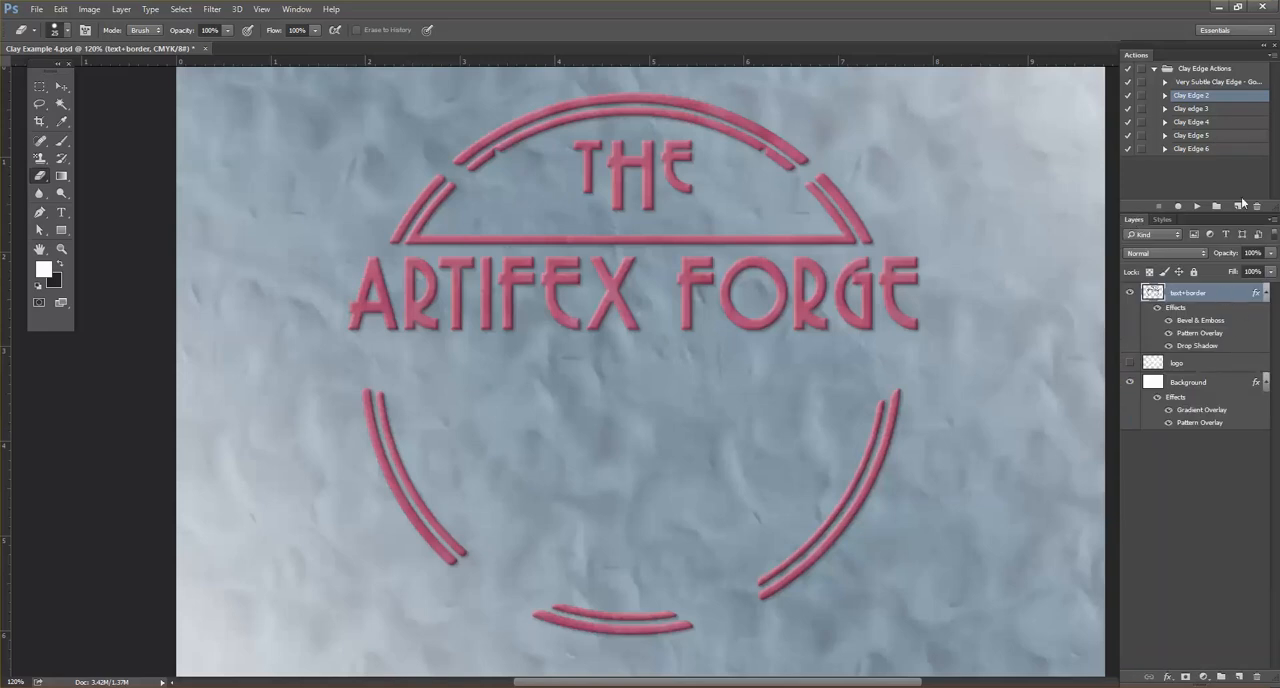
left_click(1215, 82)
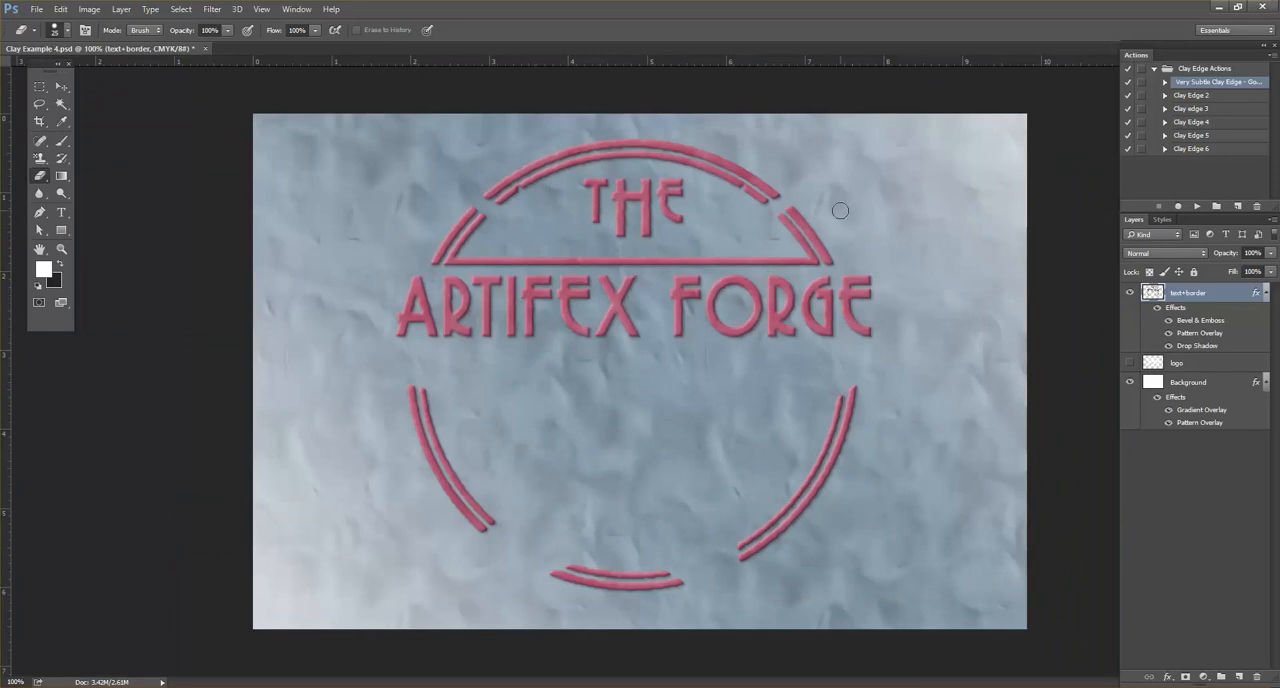
mouse_move(851, 218)
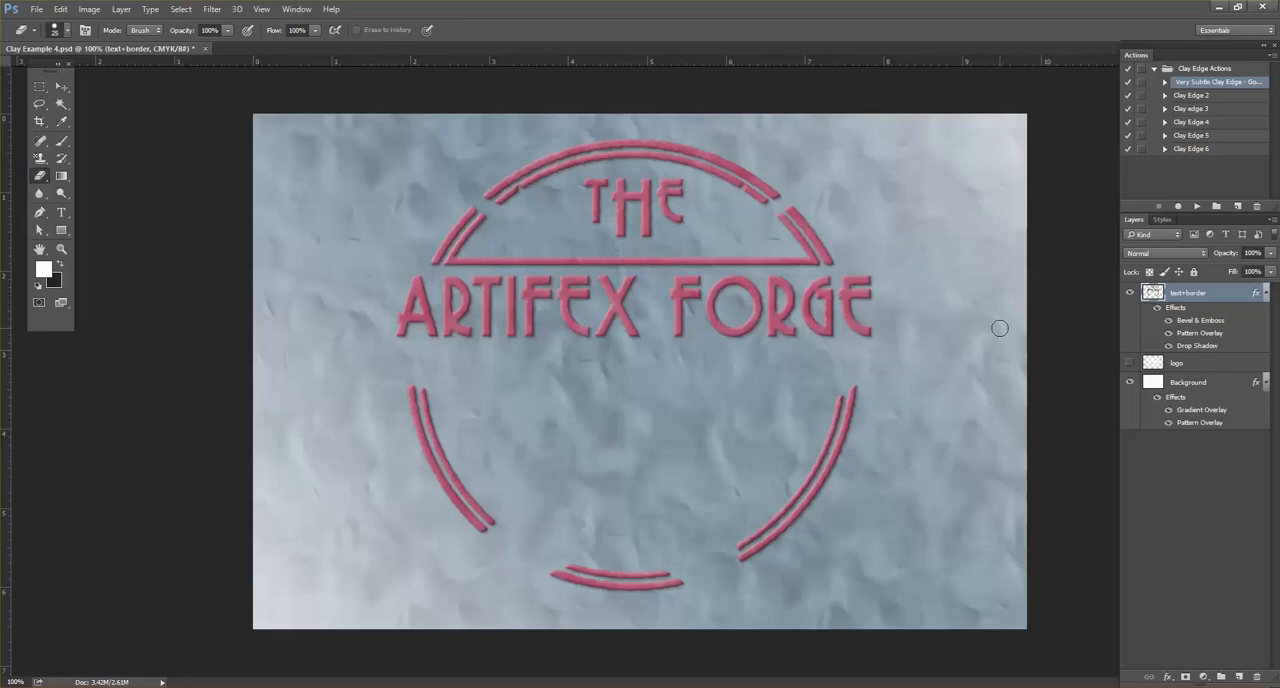
mouse_move(996, 332)
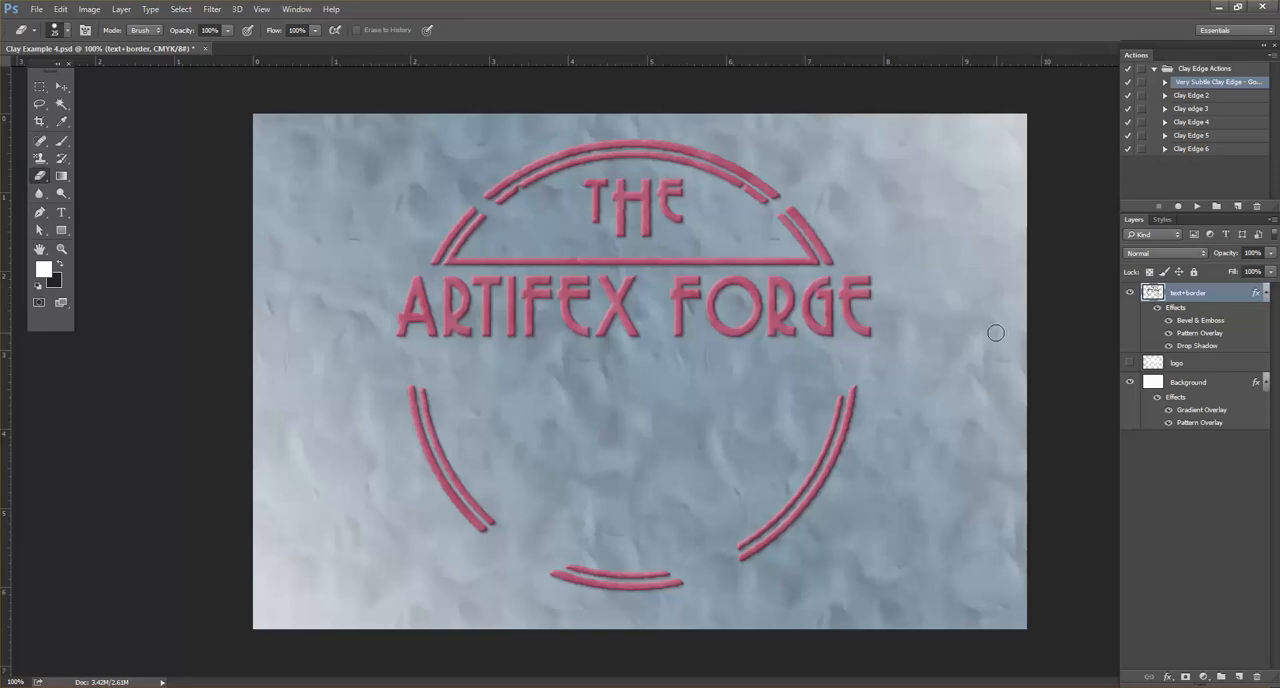
mouse_move(1015, 338)
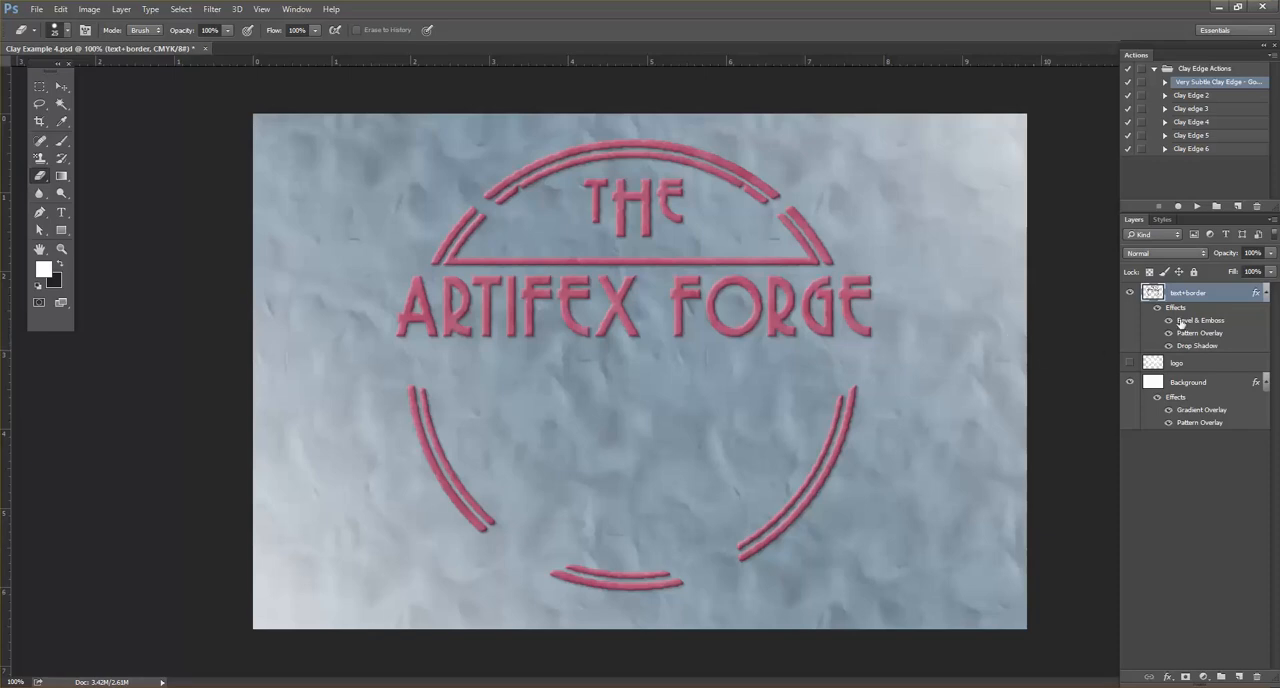
Show and select the anvil logo layer, then browse the clay styles list.
left_click(1130, 362)
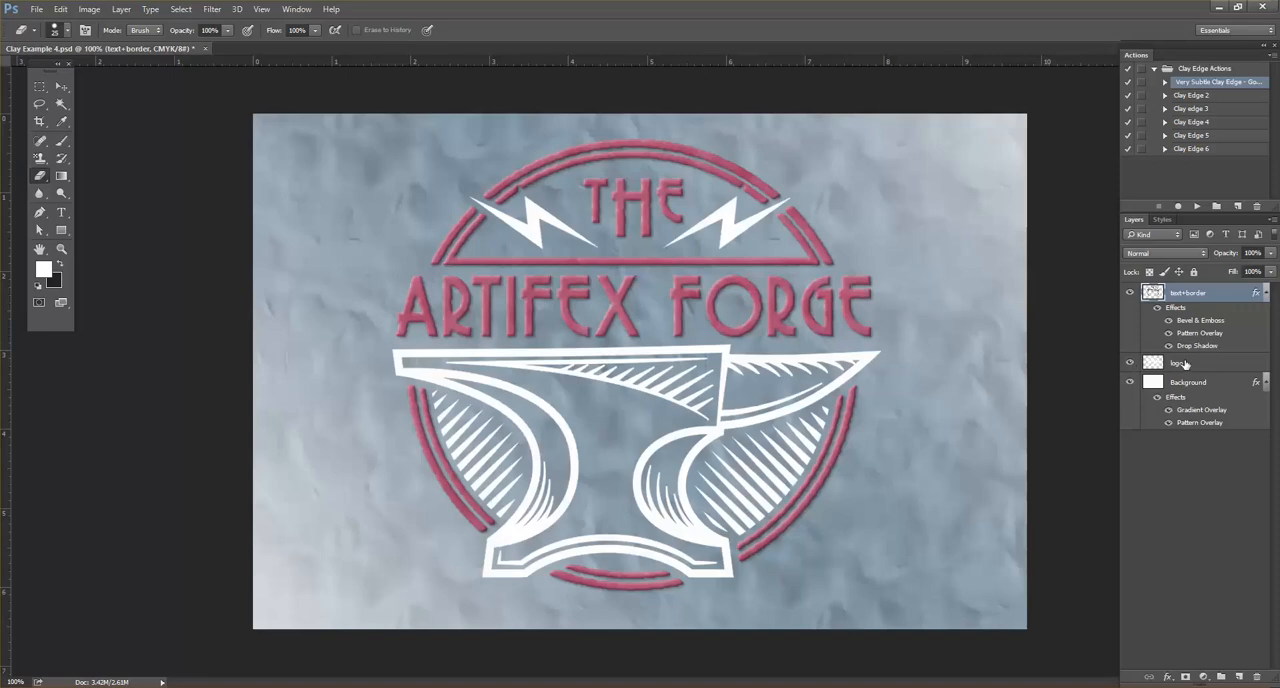
left_click(1180, 362)
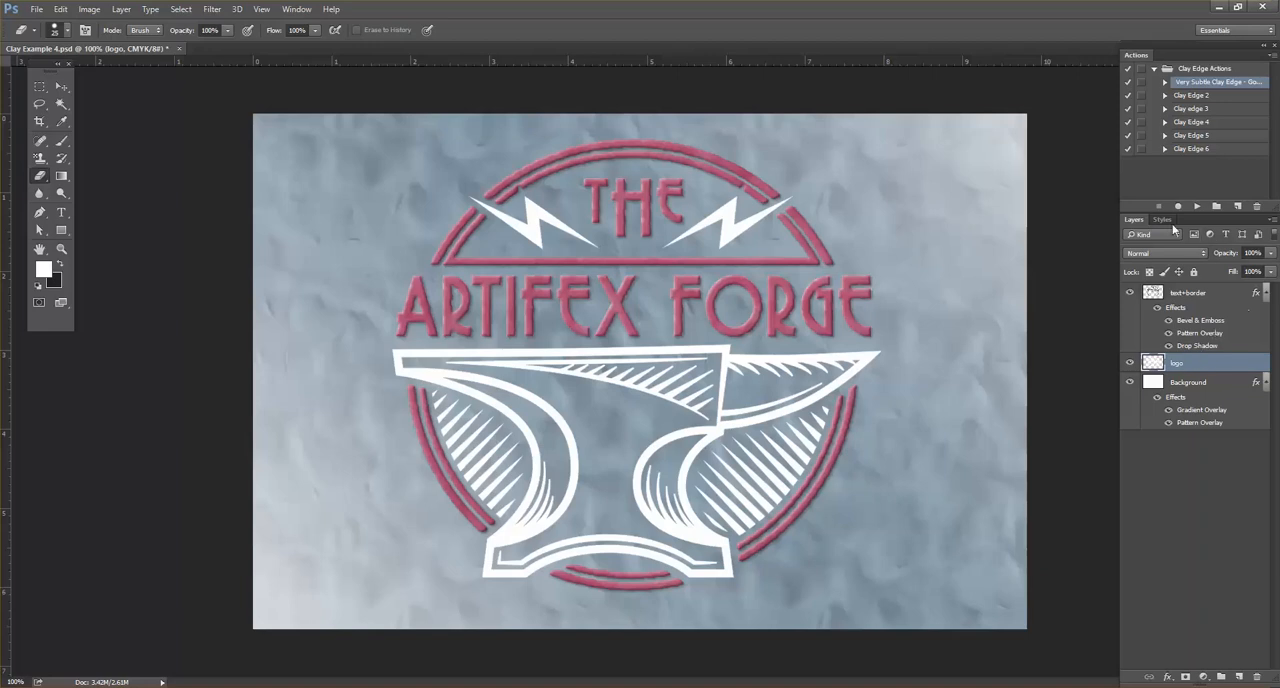
left_click(1162, 219)
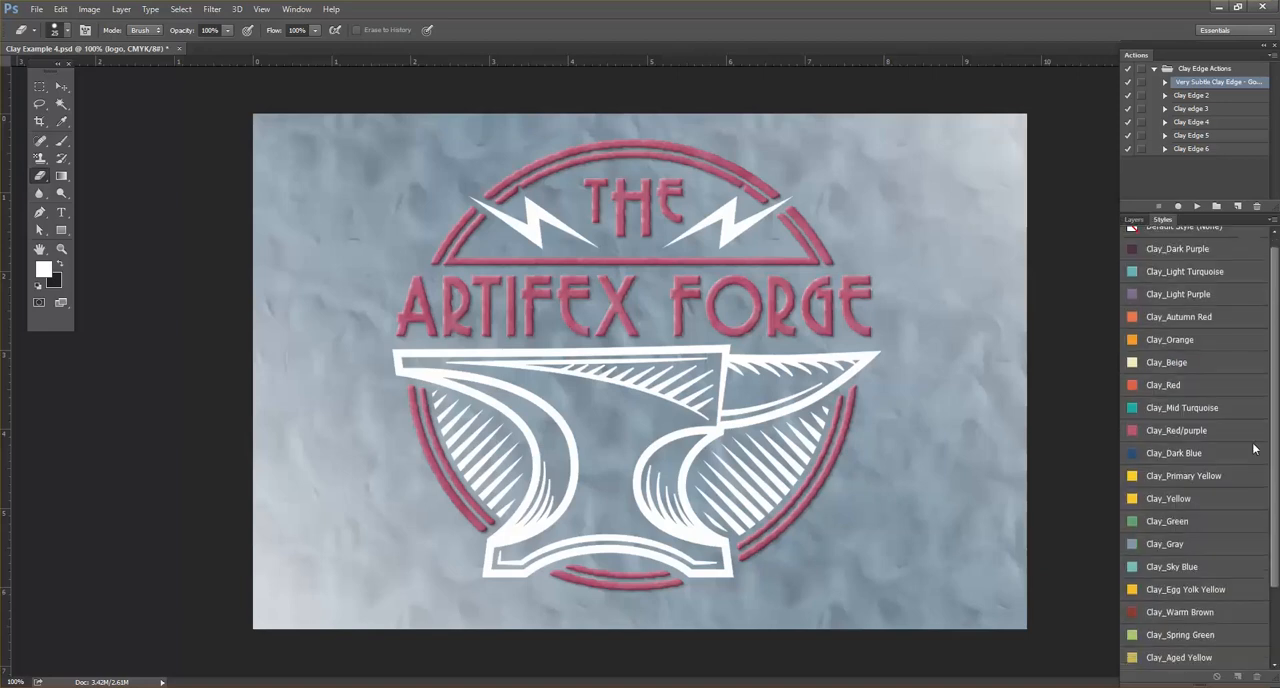
scroll("down", 3)
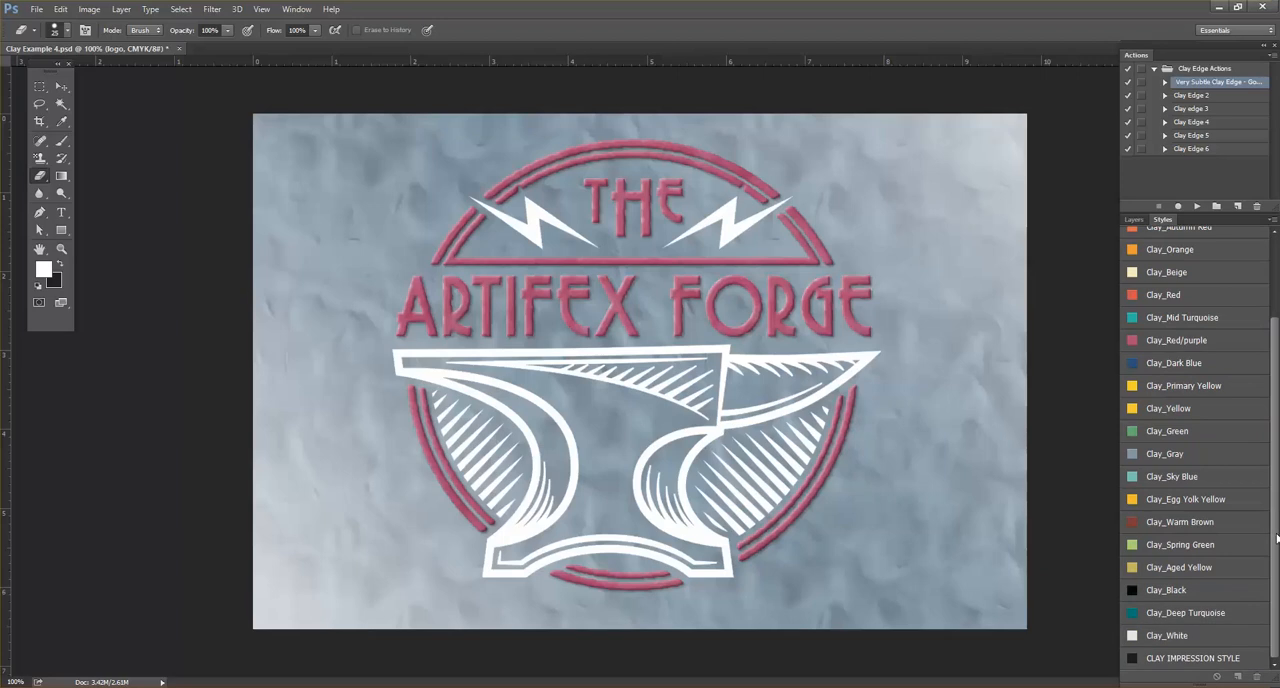
mouse_move(1196, 660)
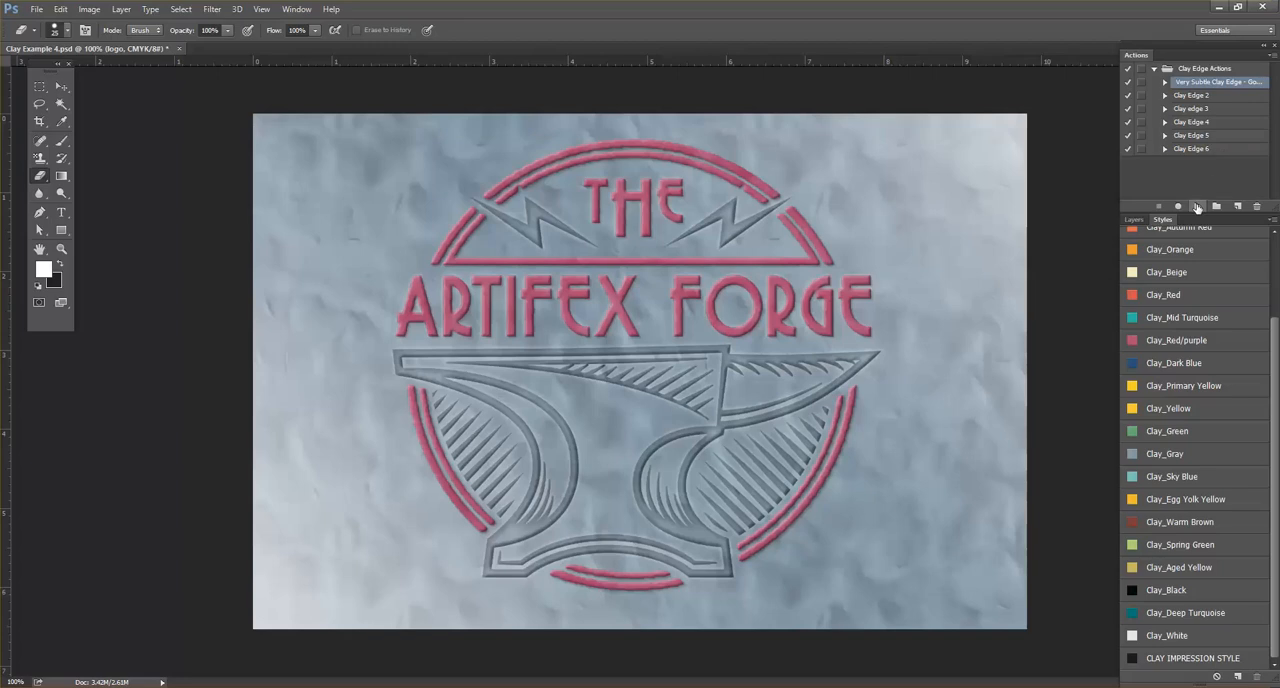
mouse_move(1197, 206)
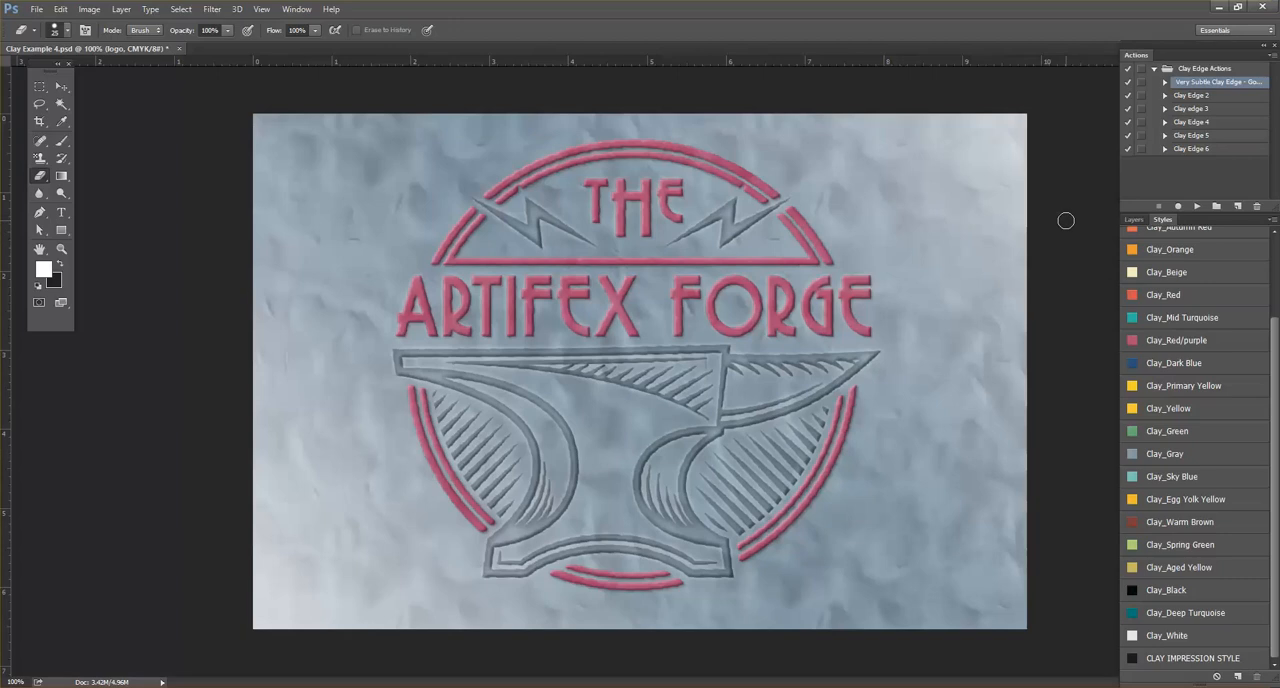
Switch back to the Layers panel.
left_click(1133, 219)
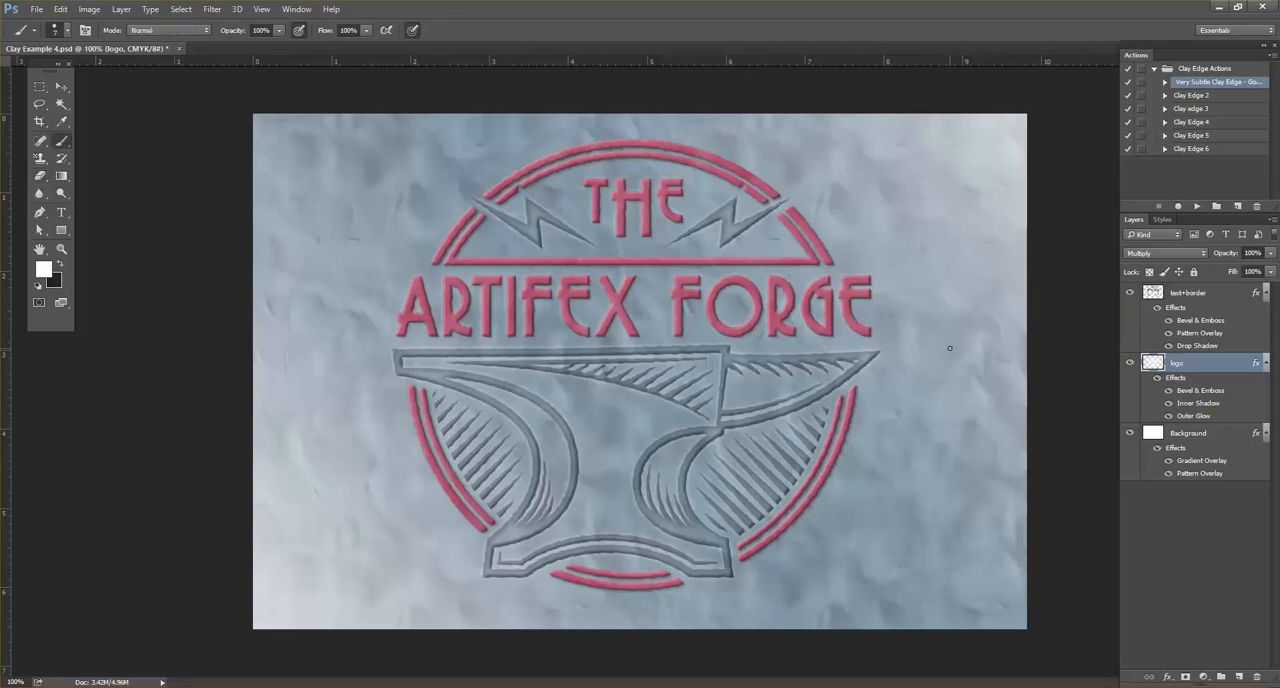
mouse_move(891, 547)
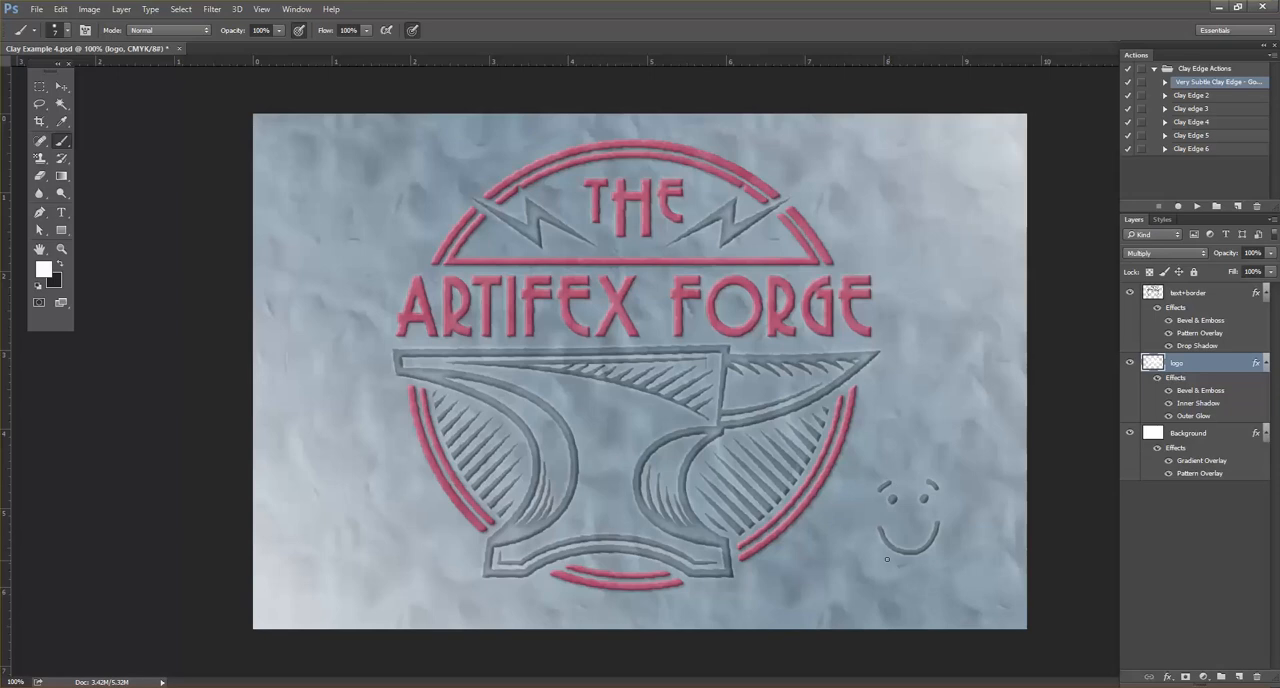
mouse_move(998, 516)
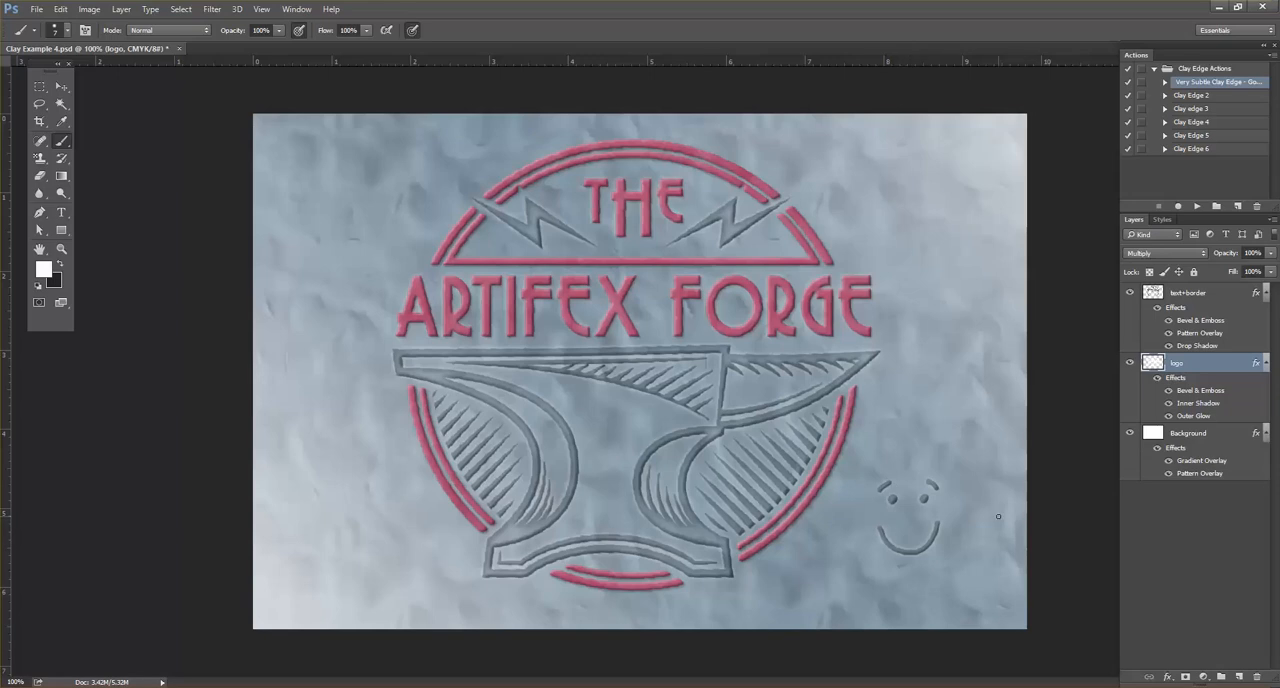
mouse_move(1218, 380)
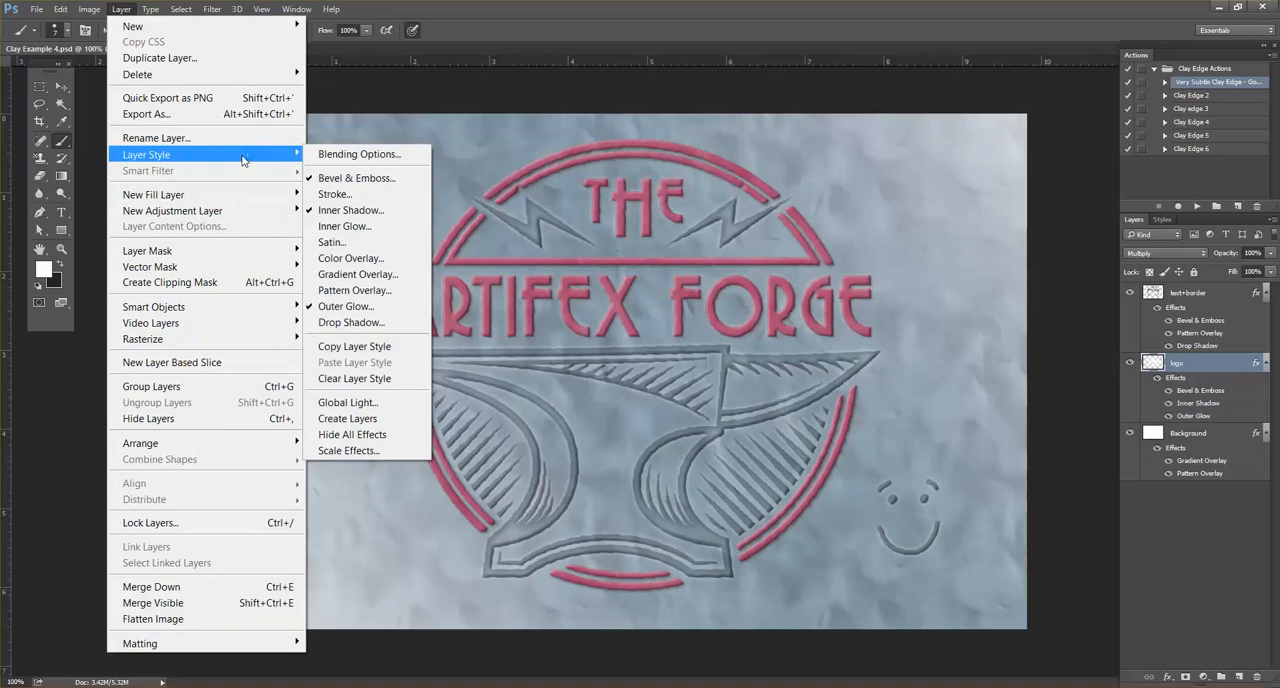
Scale the logo layer's effects to 150%, comparing with Preview before confirming.
left_click(348, 450)
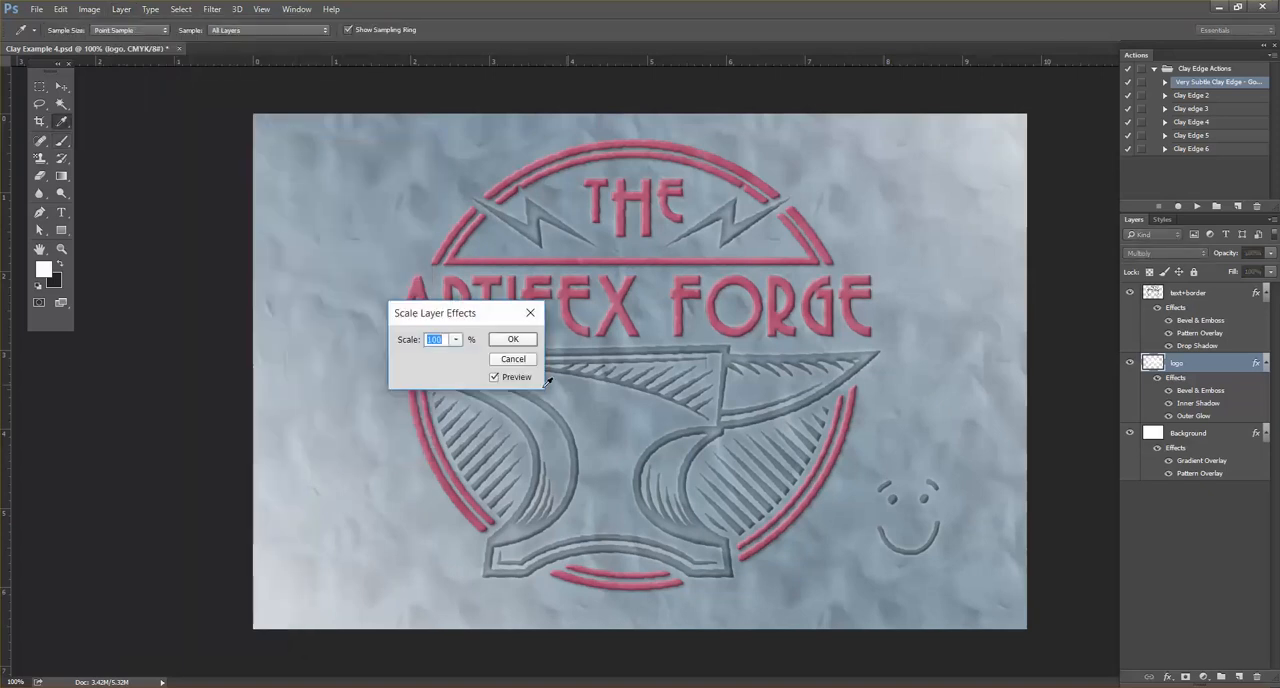
type("150")
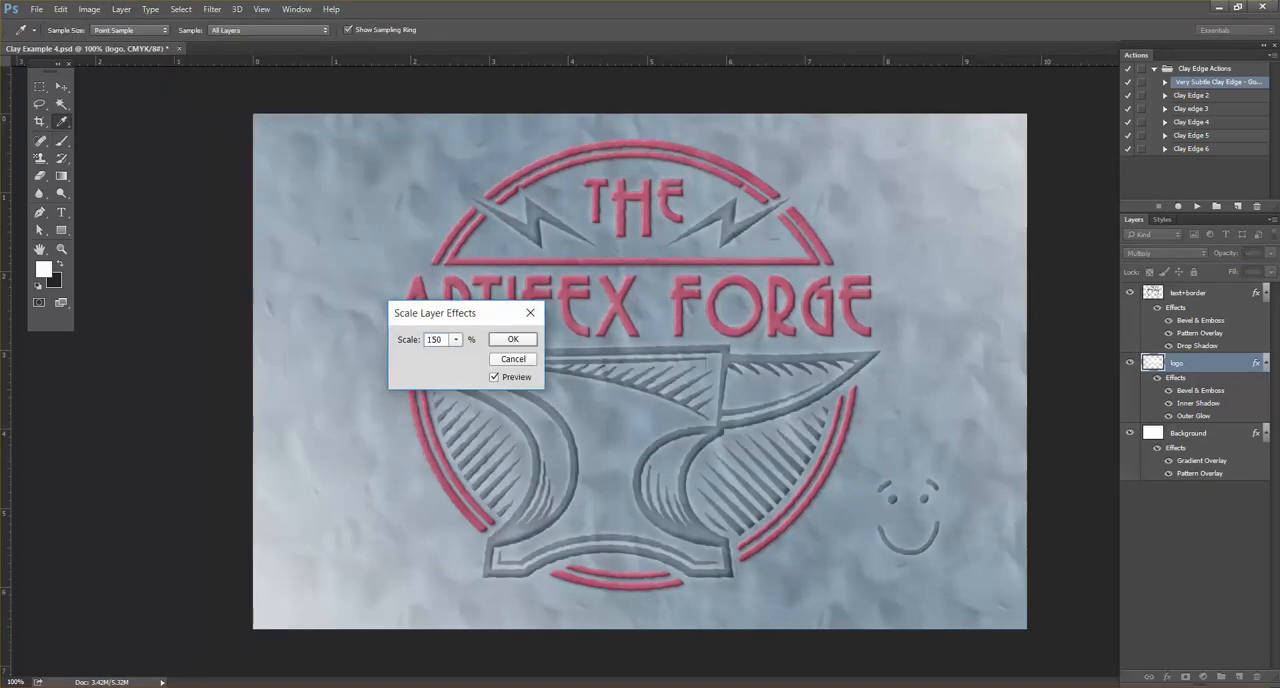
left_click(494, 377)
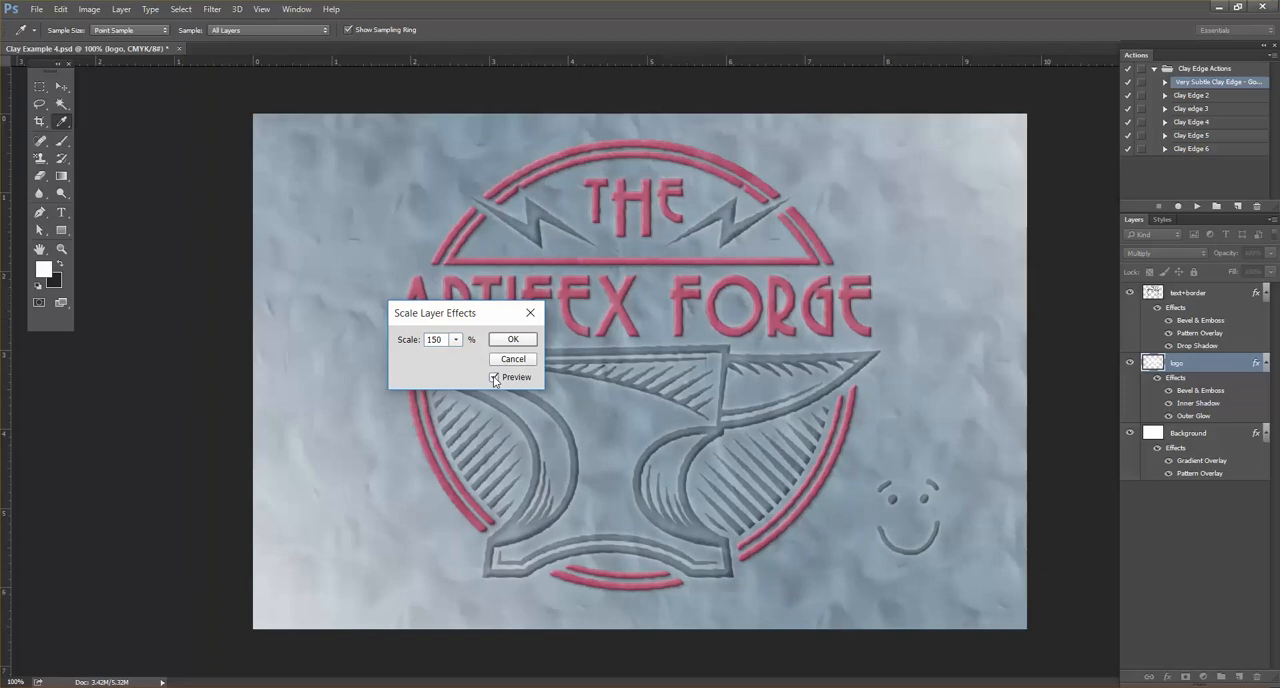
left_click(494, 377)
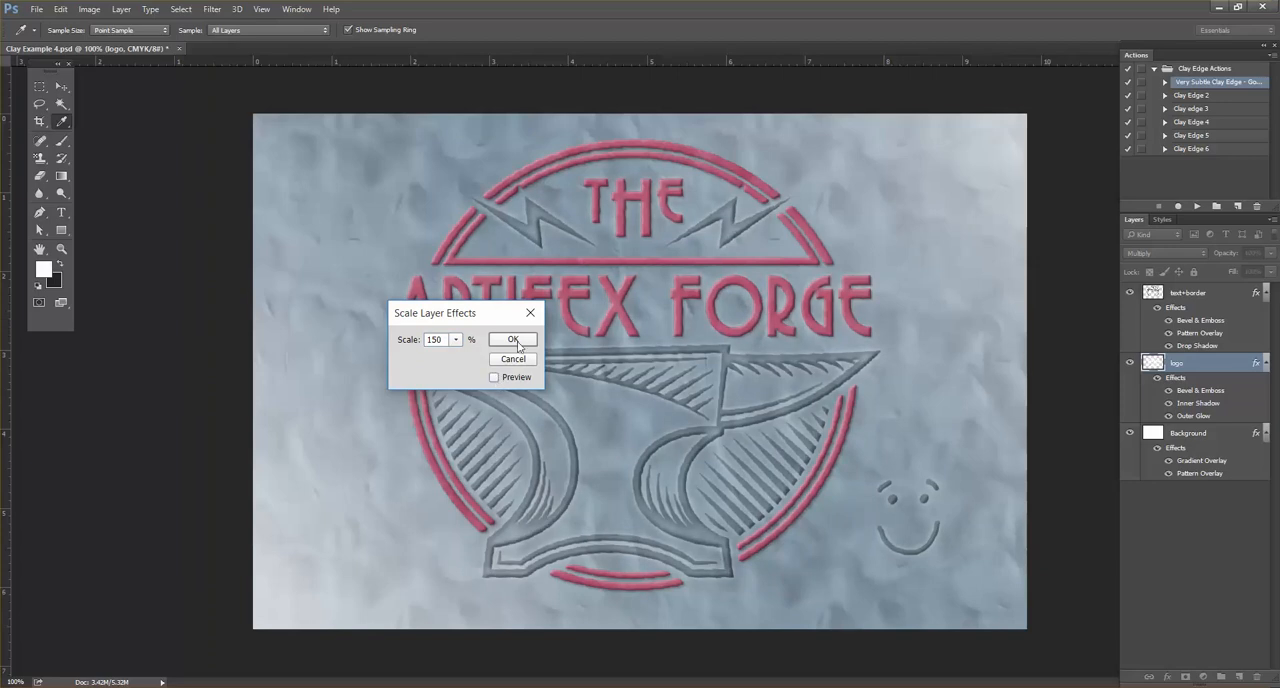
left_click(512, 339)
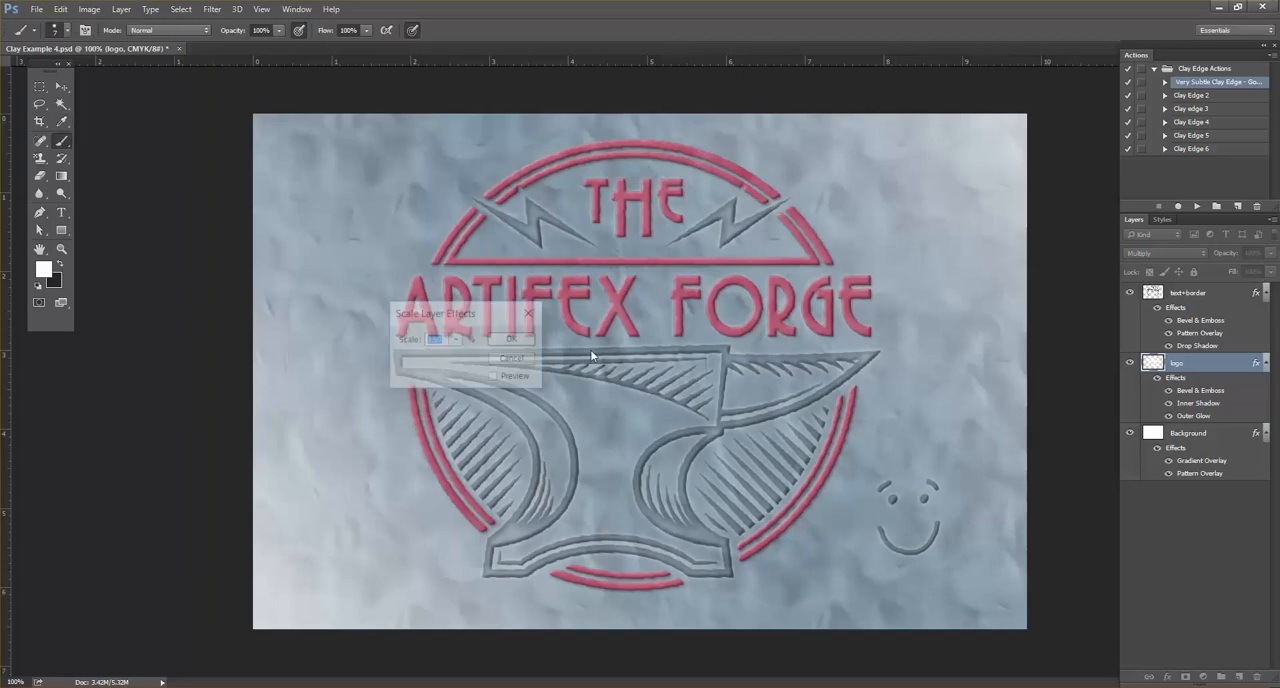
left_click(511, 339)
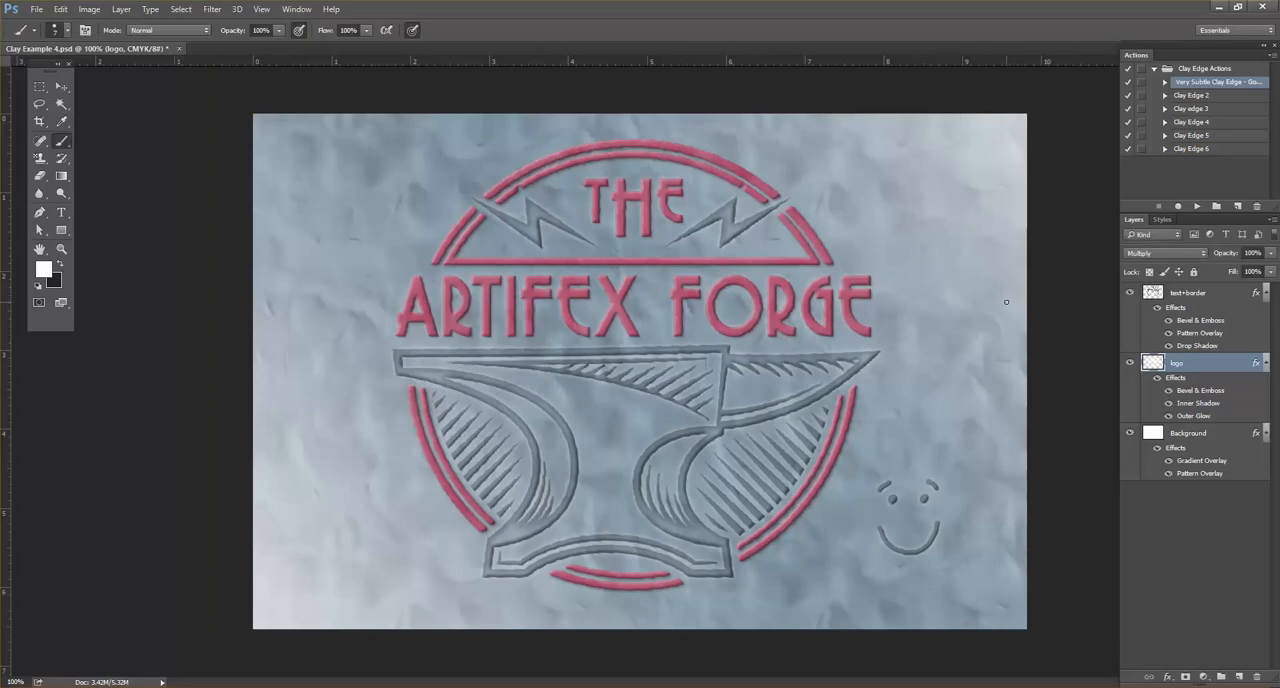